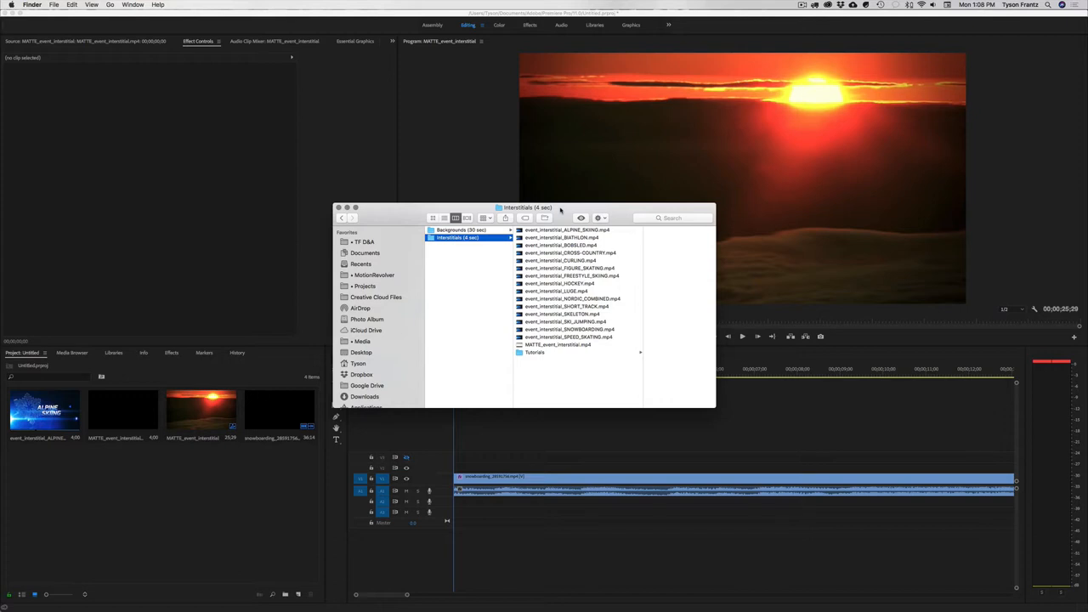
pyautogui.moveTo(576, 350)
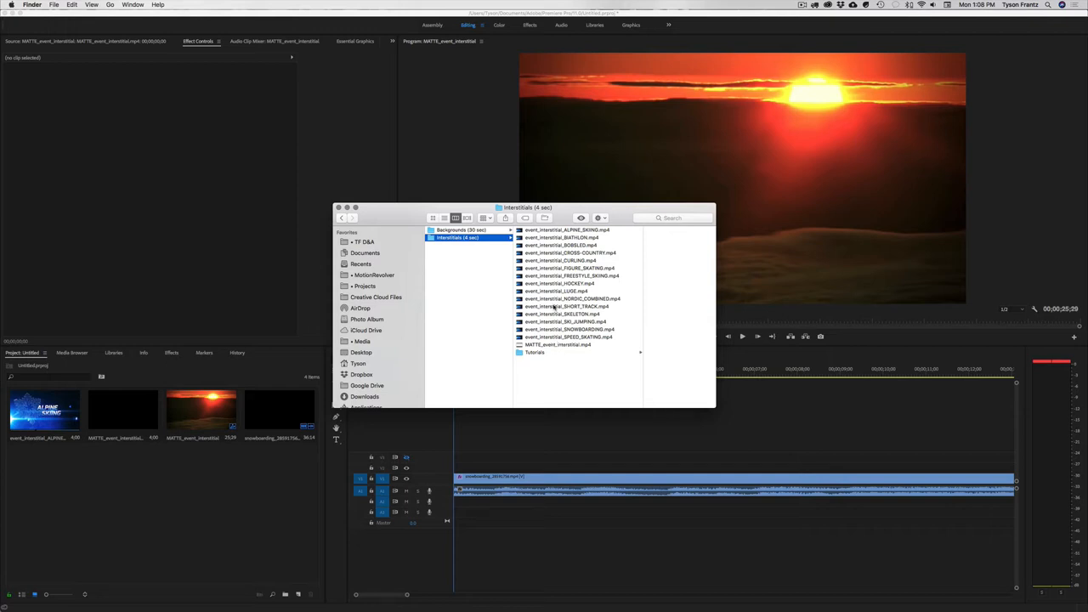
pyautogui.moveTo(554, 292)
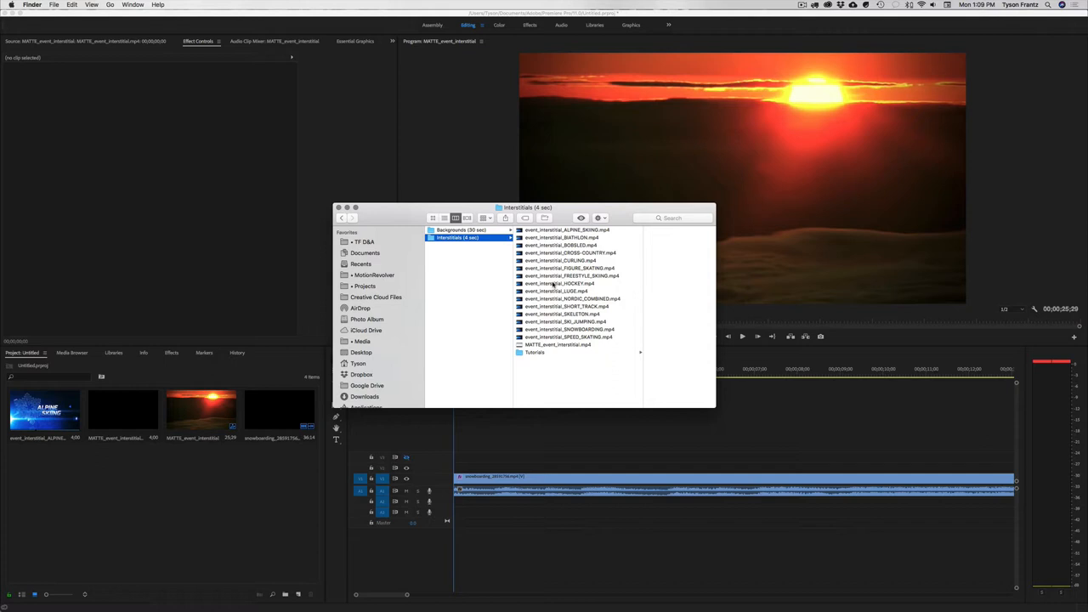
# Step: Browse between the Interstitials and Backgrounds folders in Finder, ending on the Backgrounds clips
pyautogui.click(463, 230)
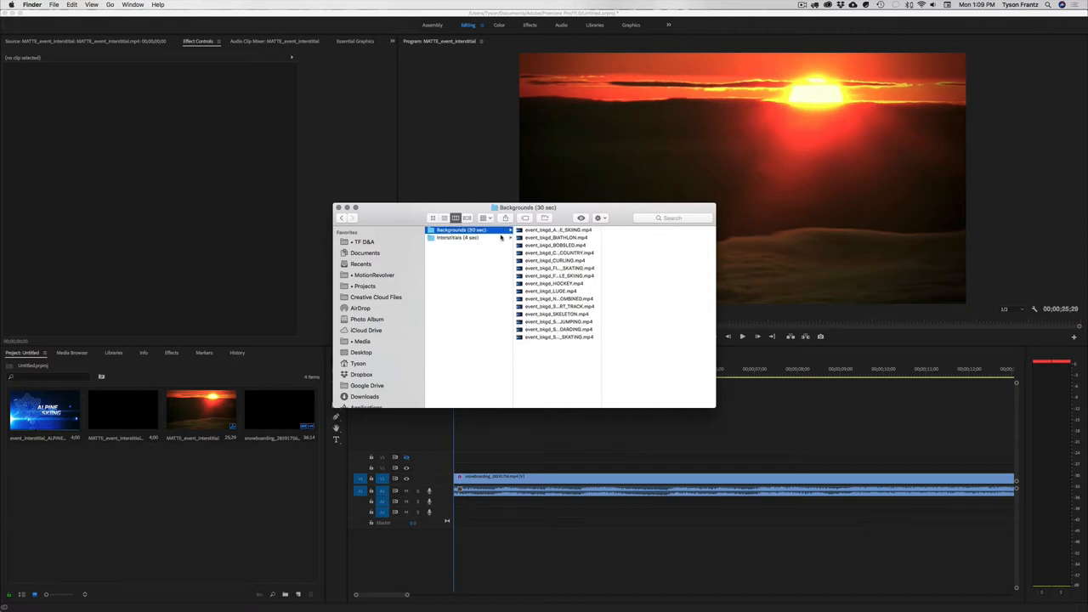
pyautogui.click(458, 237)
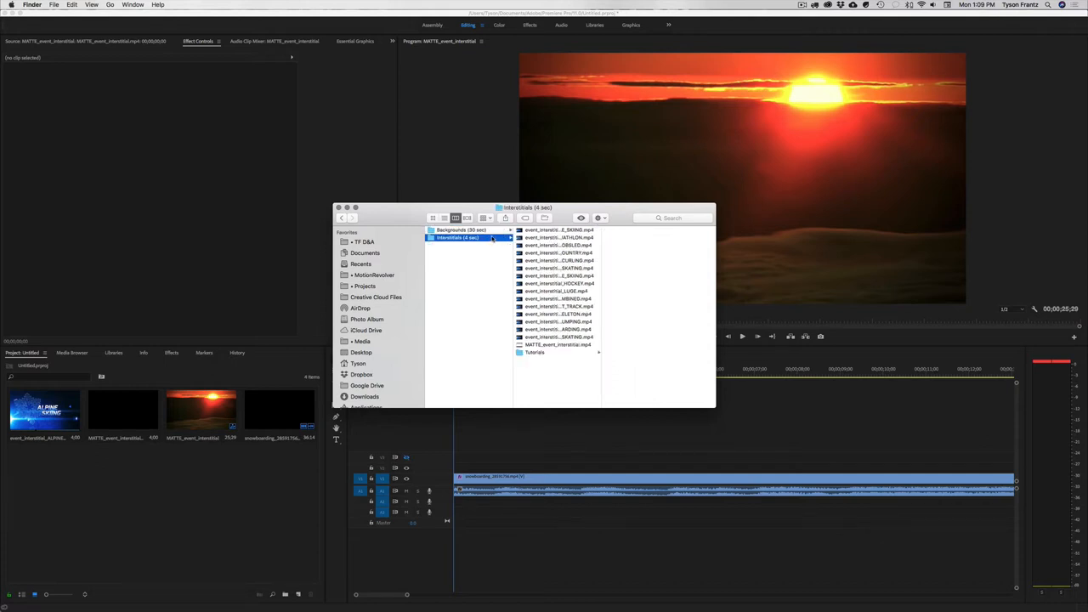
pyautogui.click(463, 230)
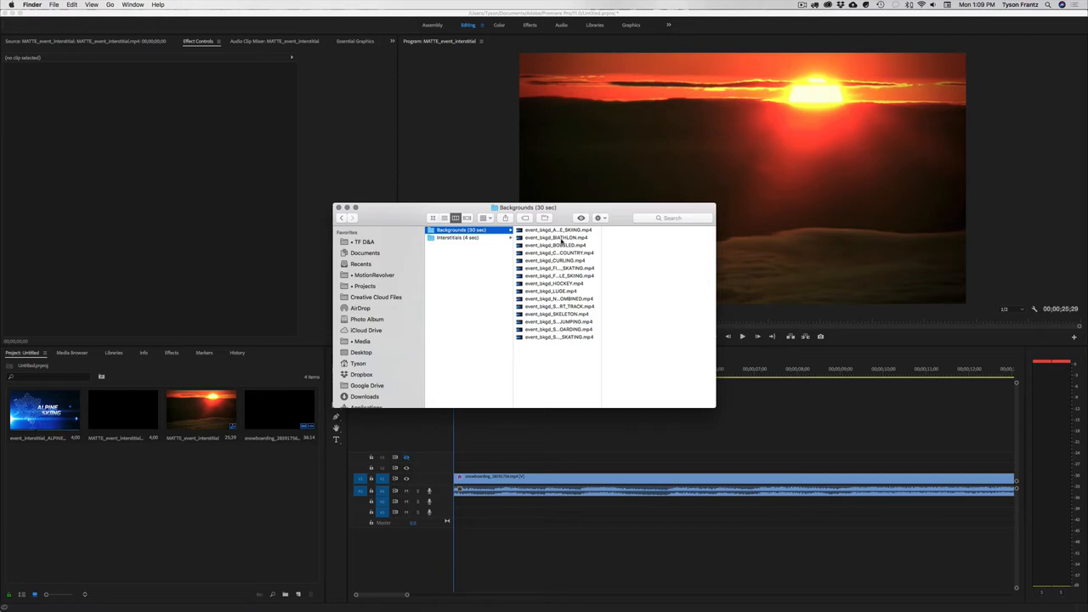
pyautogui.click(457, 238)
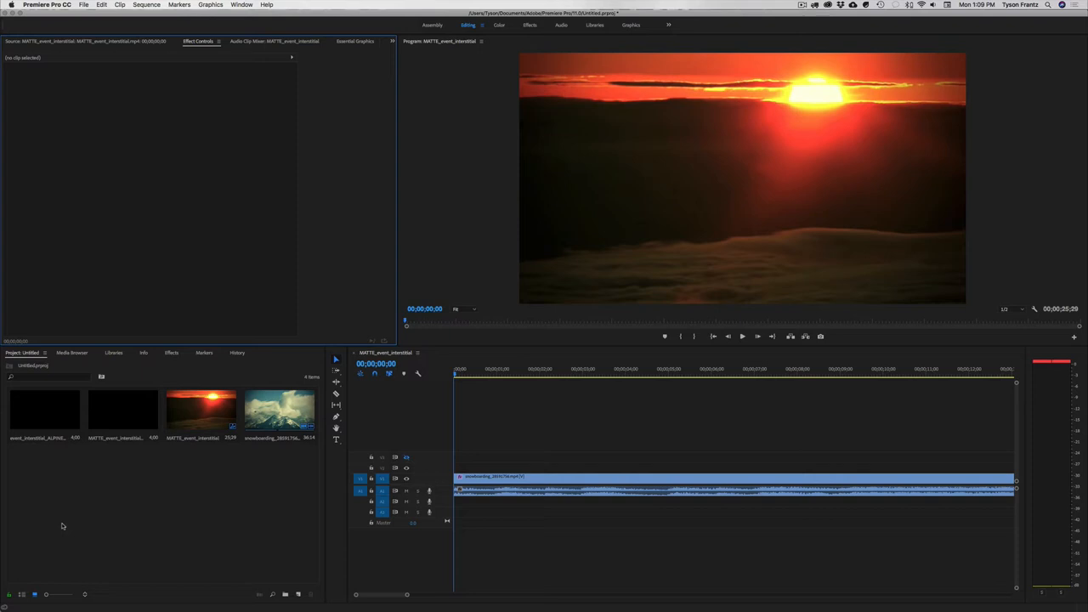
pyautogui.moveTo(175, 496)
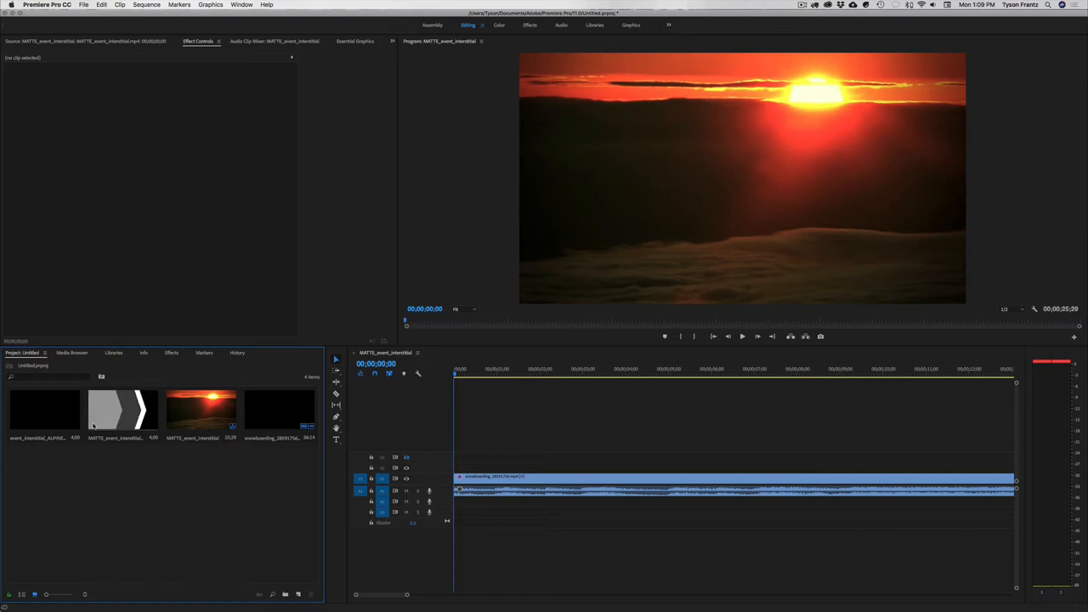
# Step: Place the interstitial clip on V2 and its matte on V3 above the ski footage, parking the playhead inside them
pyautogui.click(44, 413)
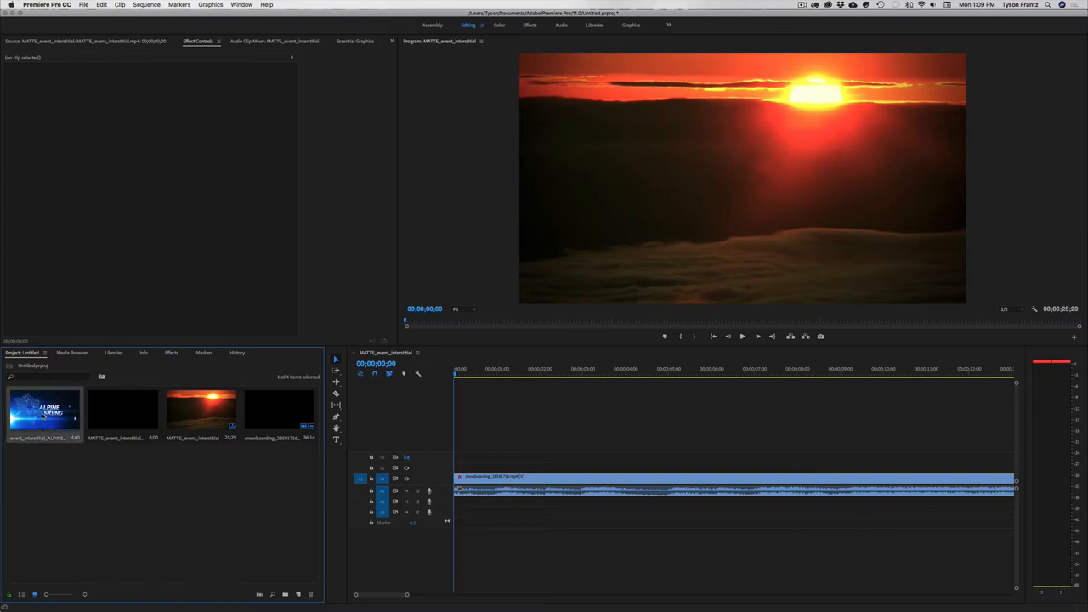
pyautogui.click(123, 413)
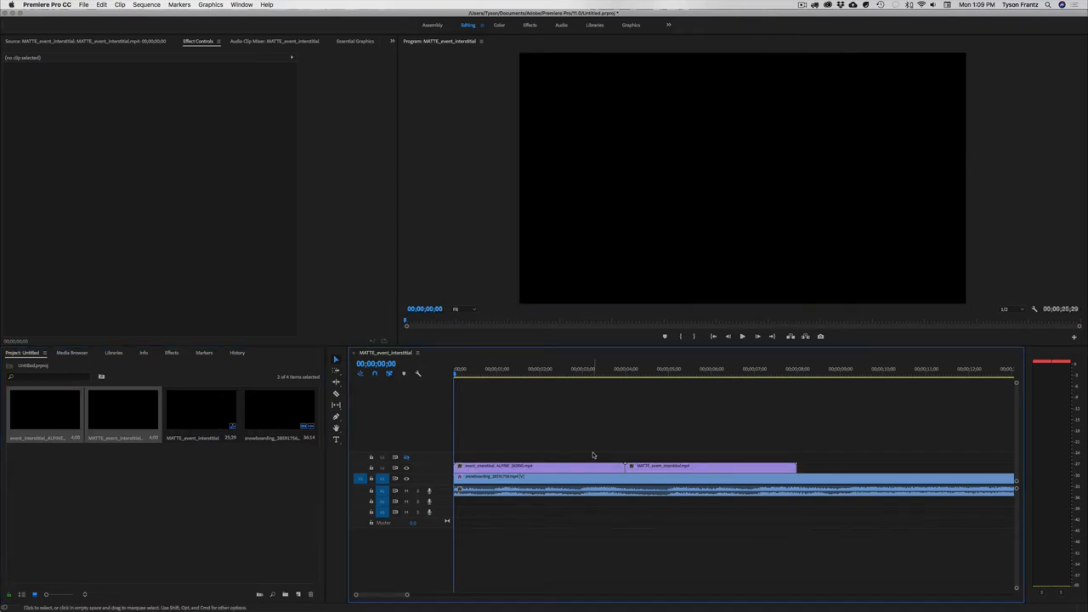
pyautogui.click(712, 466)
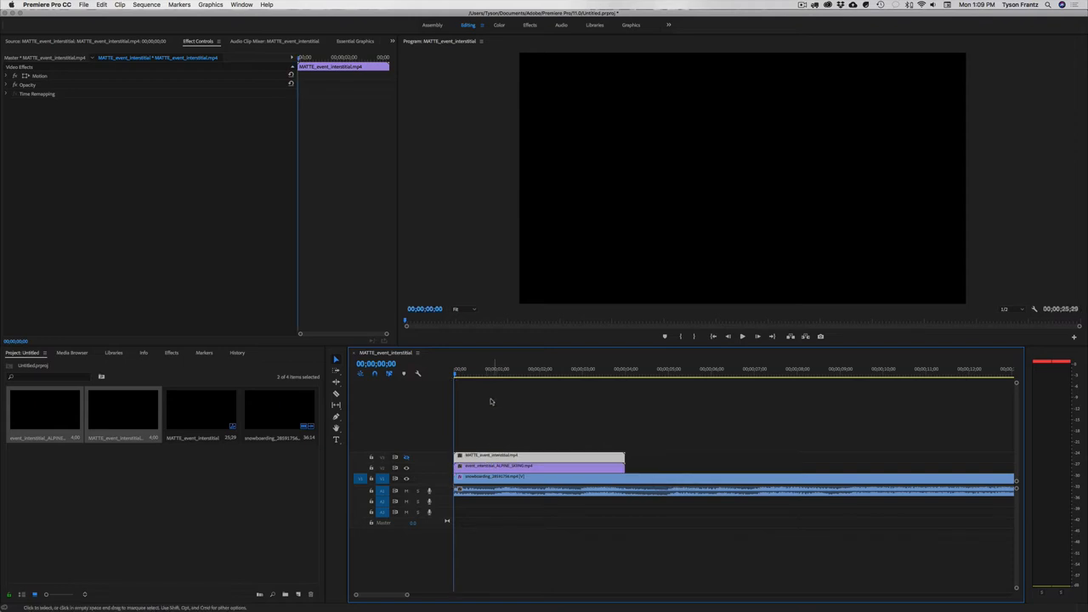
pyautogui.click(507, 368)
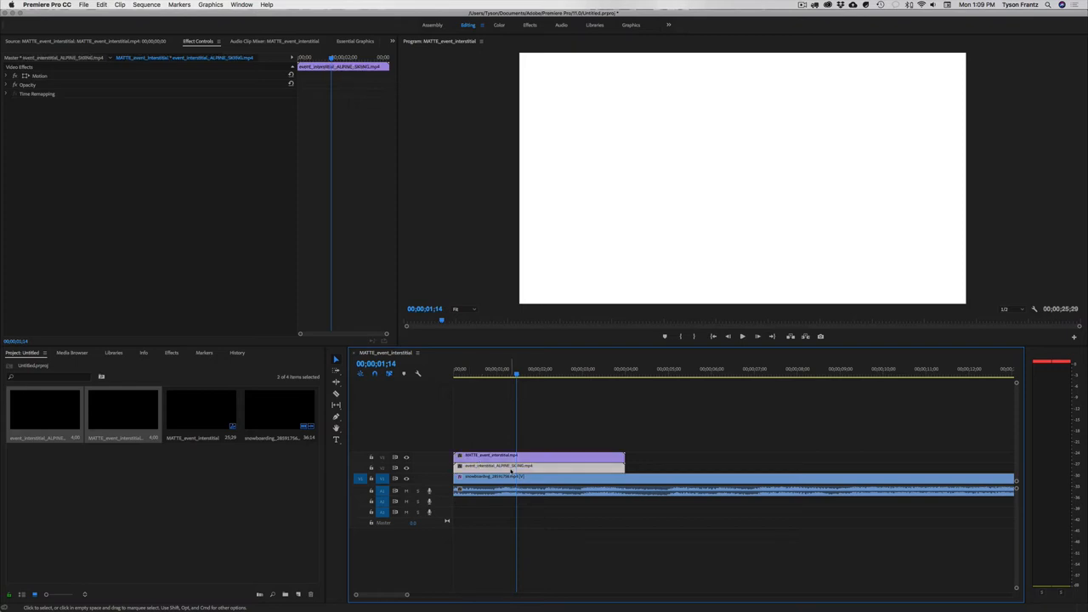
# Step: Find Track Matte Key via an Effects search for "matte" and apply it to the interstitial clip with Video 3 as matte
pyautogui.click(172, 352)
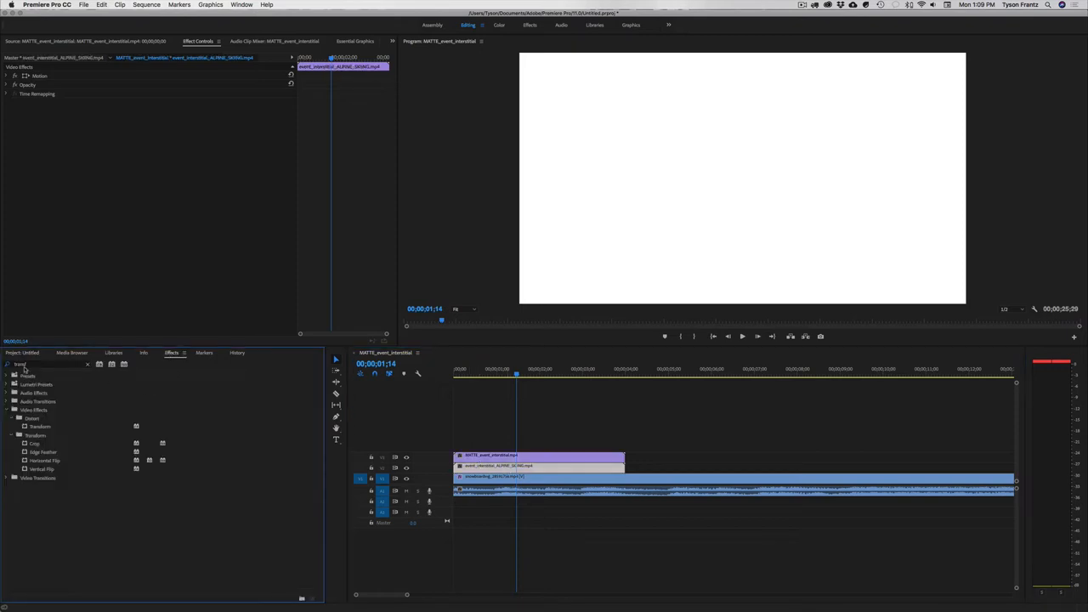
pyautogui.write('matte')
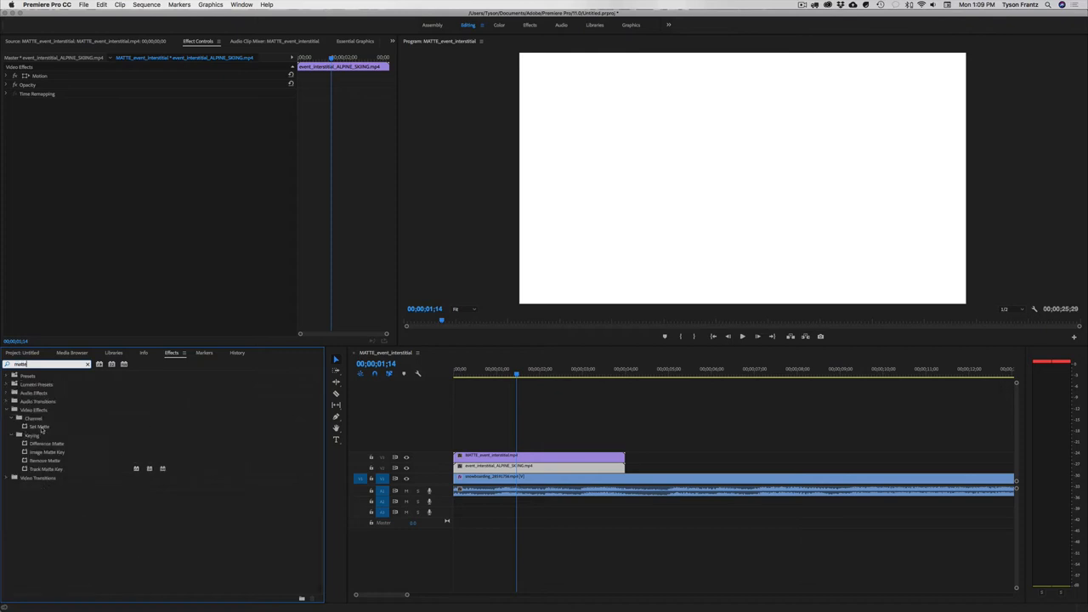
pyautogui.click(41, 425)
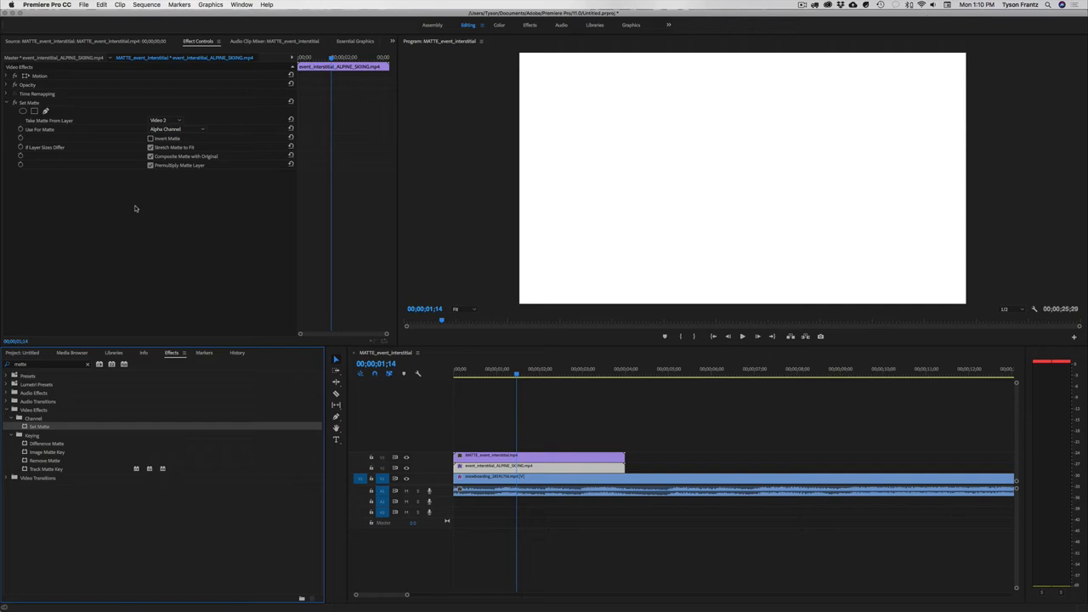
pyautogui.moveTo(183, 255)
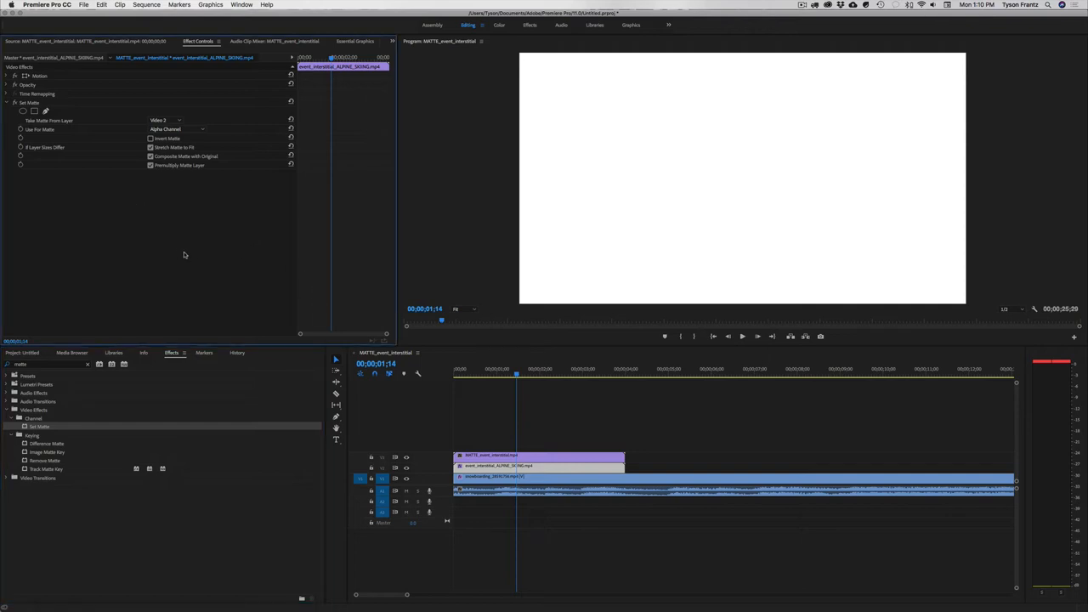
pyautogui.moveTo(115, 122)
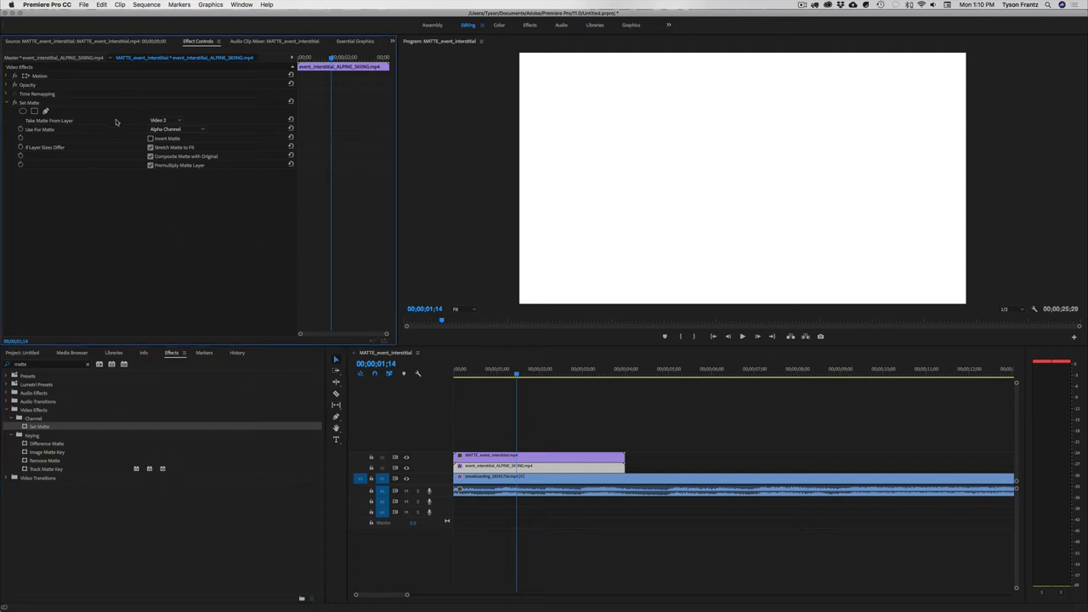
pyautogui.click(163, 119)
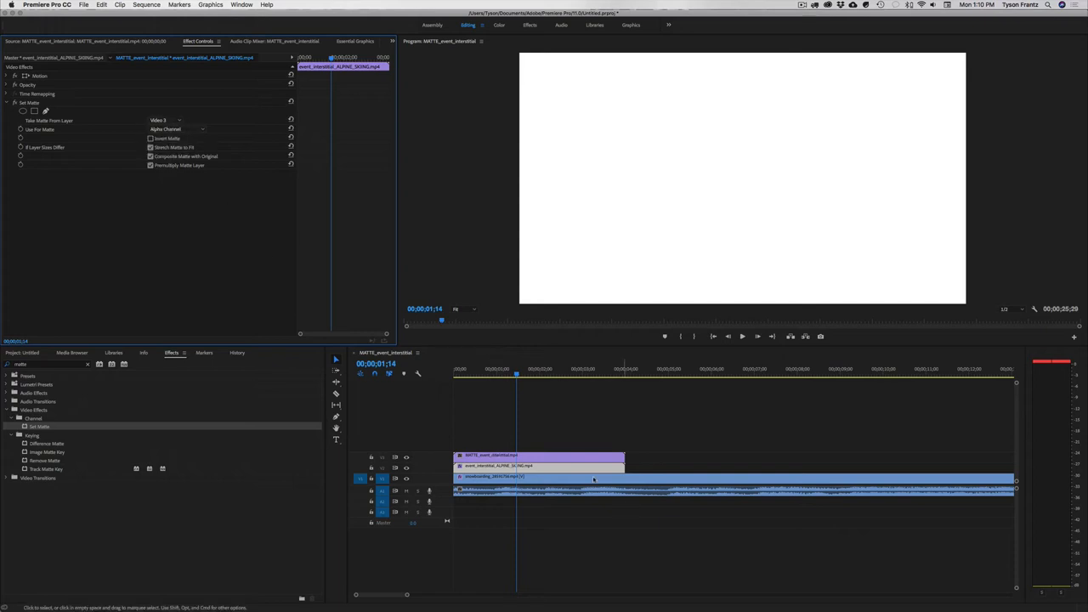
# Step: Set Composite Using to Matte Luma and play back the keyed sequence
pyautogui.click(176, 129)
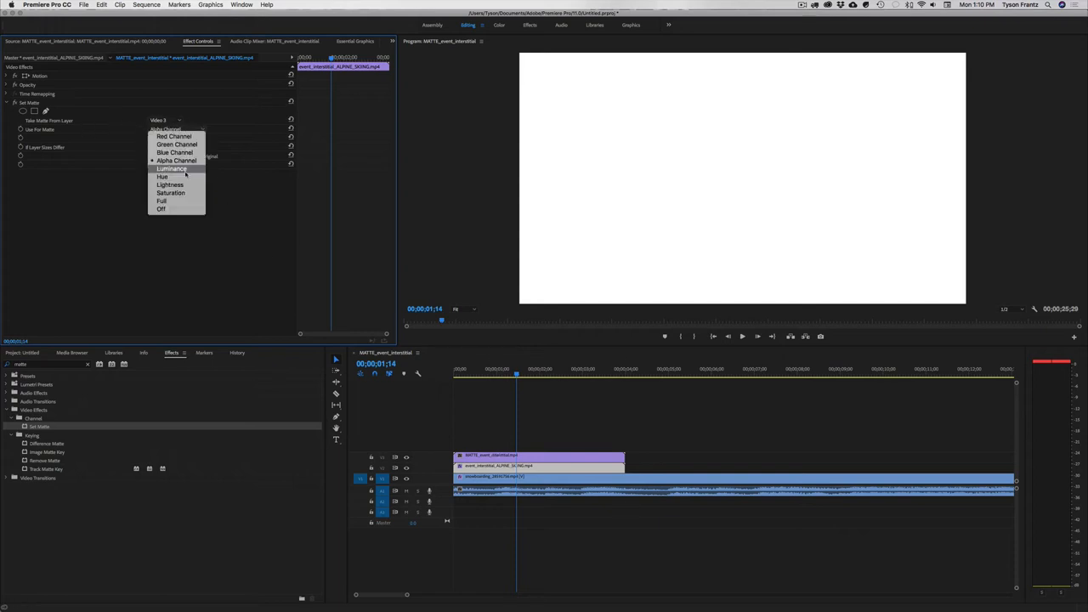
pyautogui.click(170, 168)
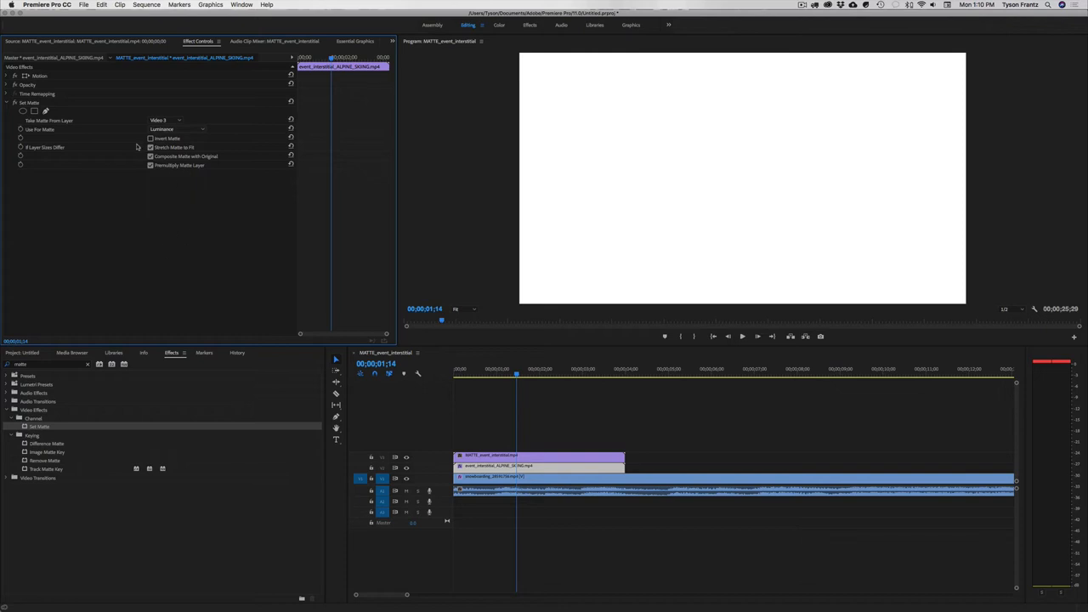
pyautogui.moveTo(337, 475)
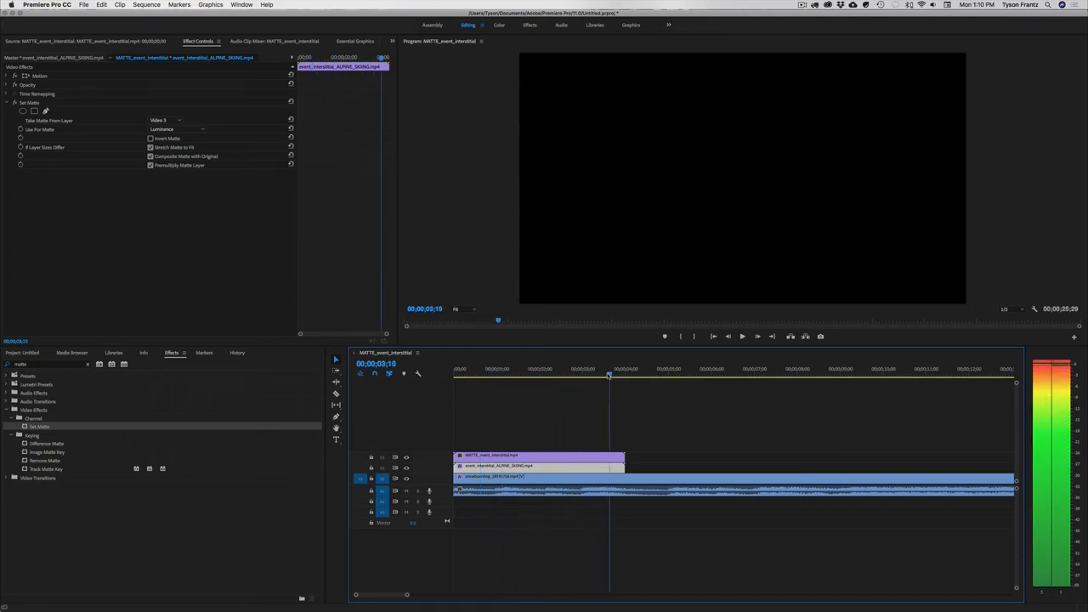
pyautogui.click(619, 369)
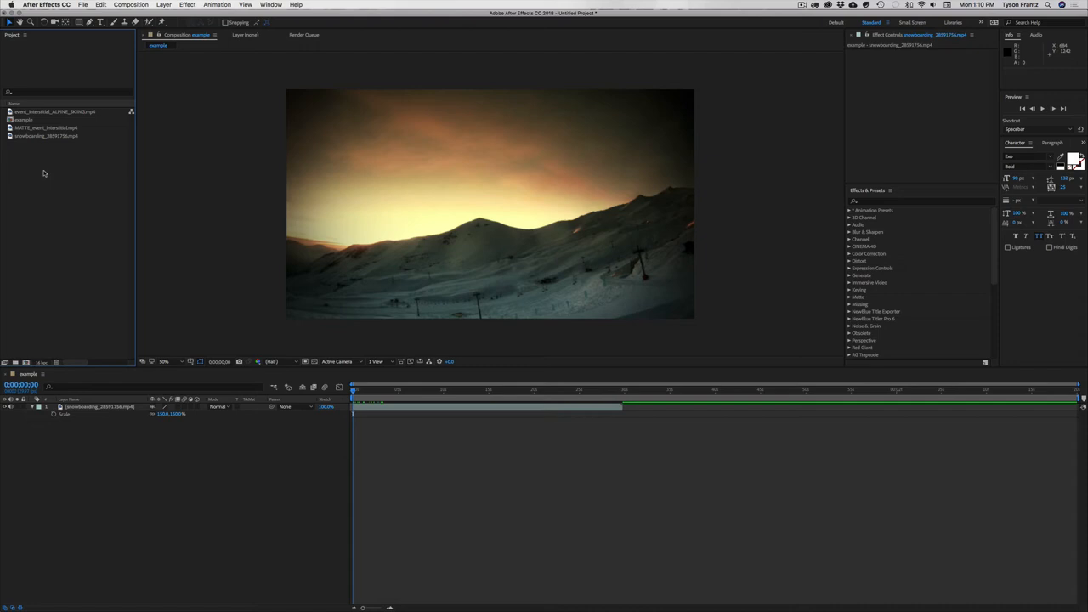
# Step: Add the interstitial and MATTE clips as layers above the footage and slide them later in the timeline
pyautogui.click(54, 112)
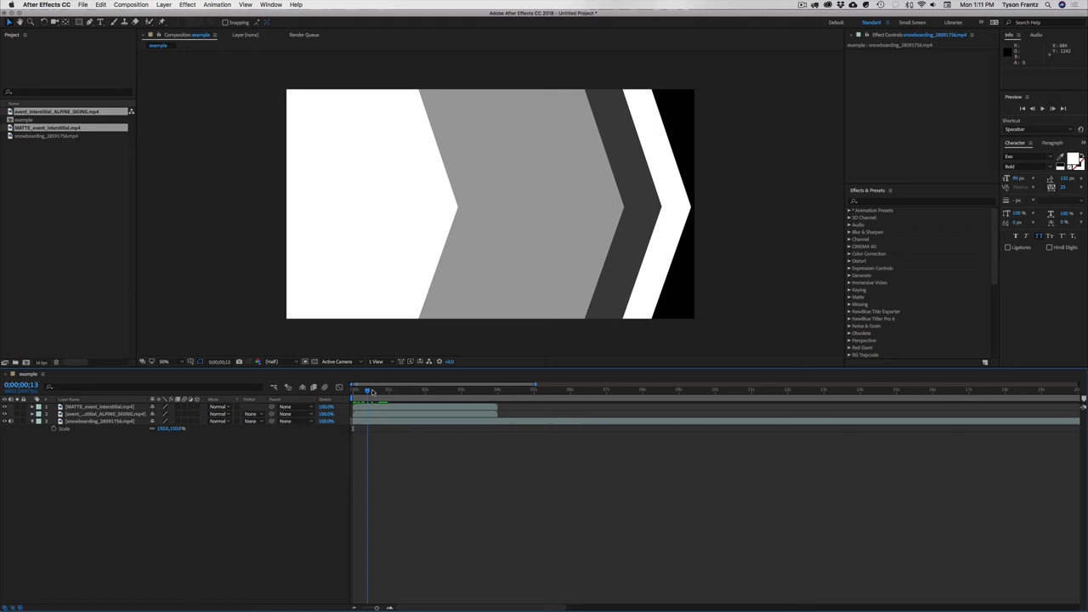
pyautogui.moveTo(367, 389); pyautogui.dragTo(428, 389)
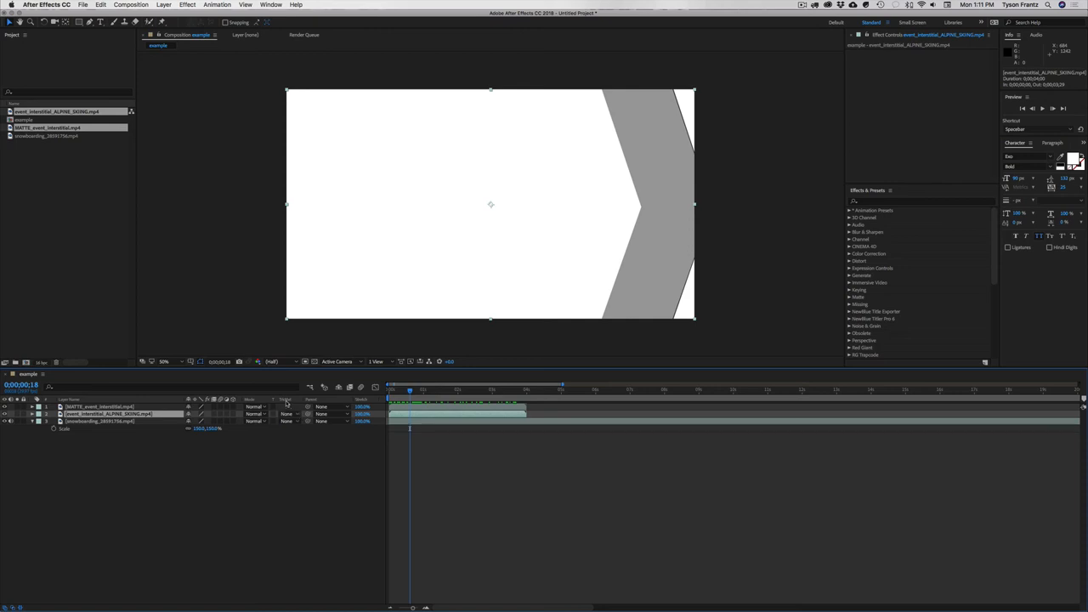
pyautogui.moveTo(282, 401)
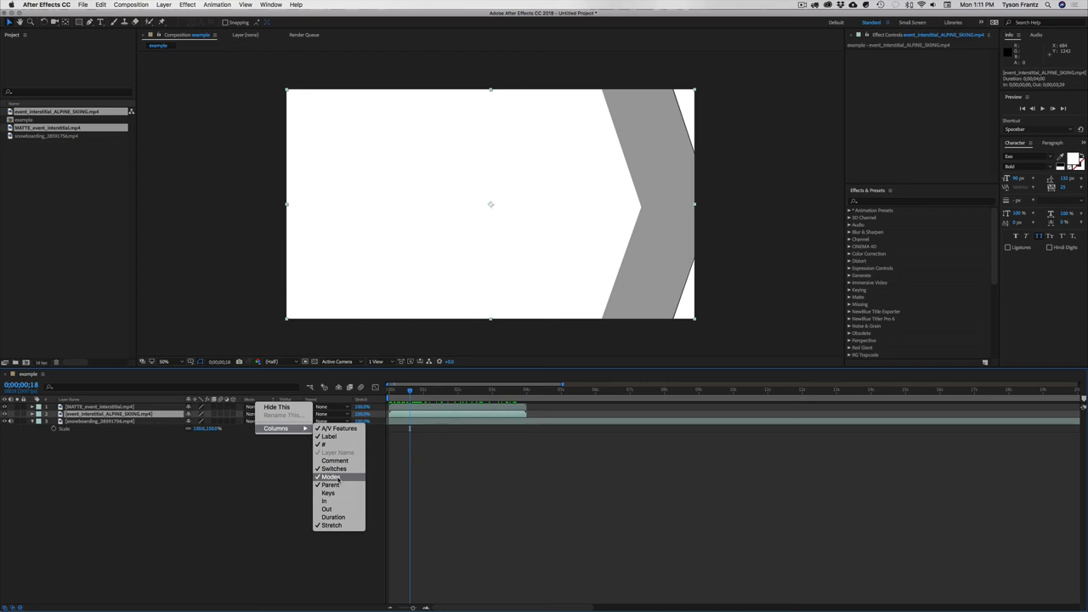
# Step: Show the Modes column and set the interstitial layer's TrkMat to Luma Matte "MATTE_event_interstitial.mp4"
pyautogui.click(330, 476)
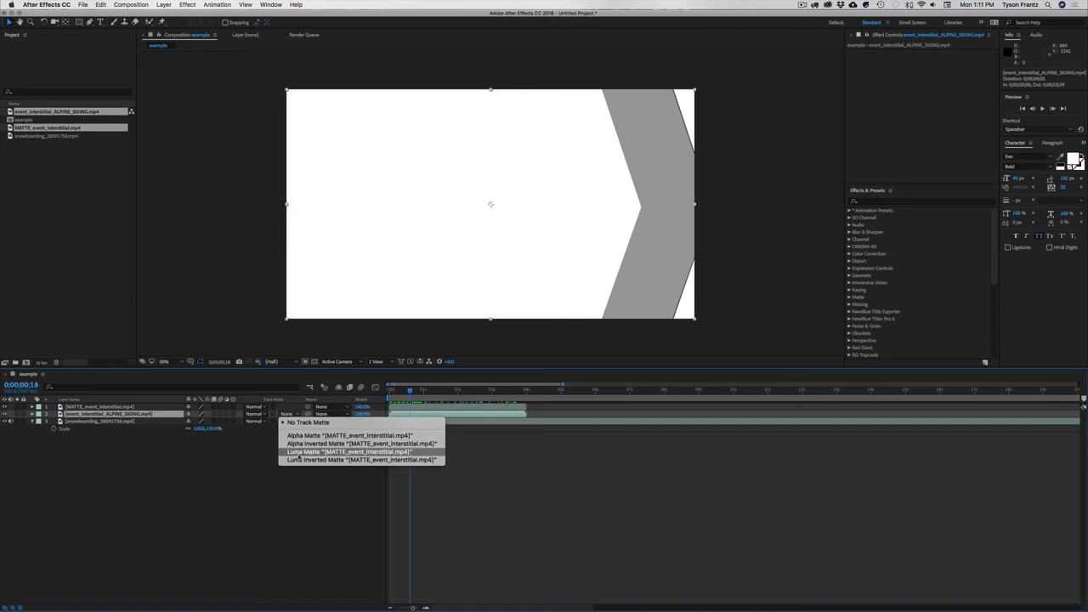
pyautogui.click(350, 452)
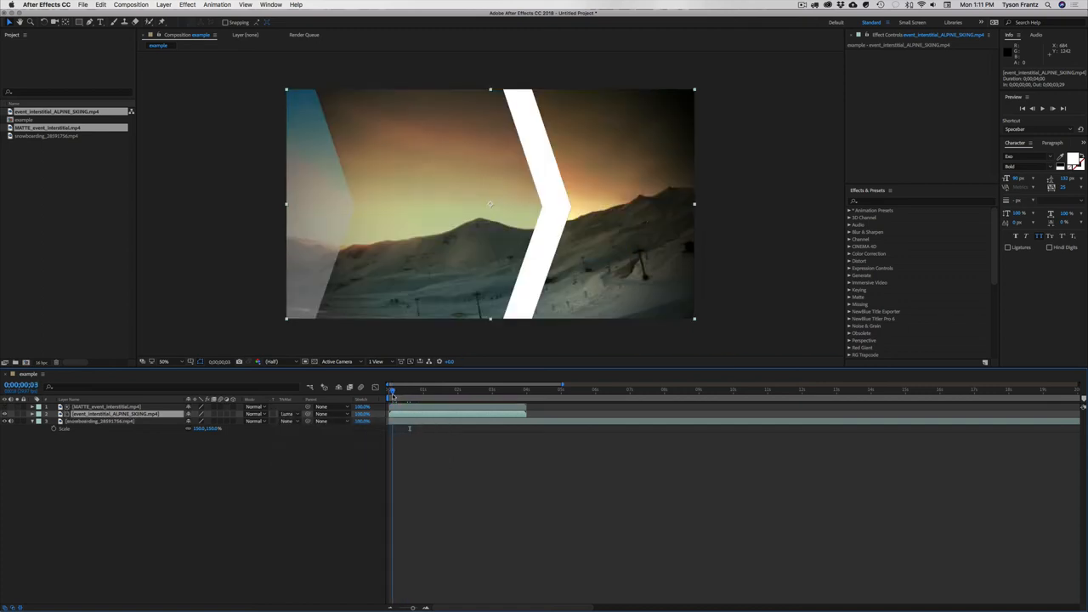